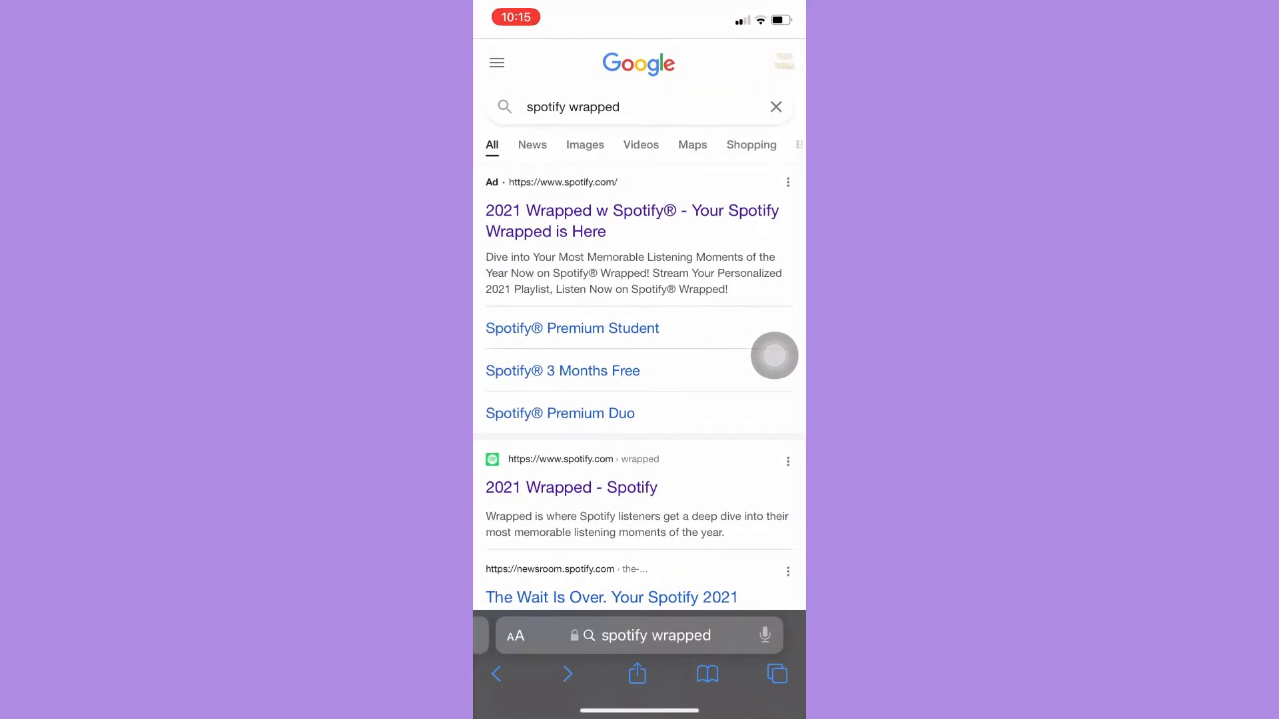
mouse_move(598, 533)
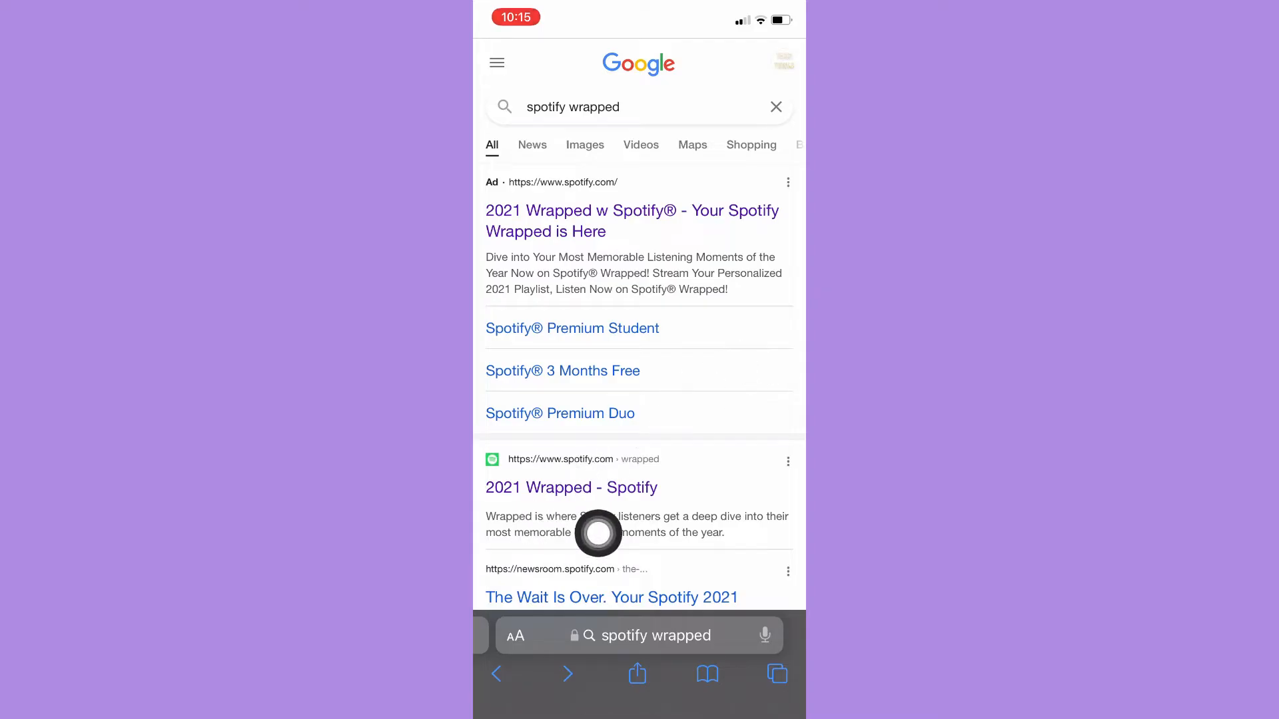
- Follow the '2021 Wrapped - Spotify' result from spotify.com into the Spotify app
left_click(572, 488)
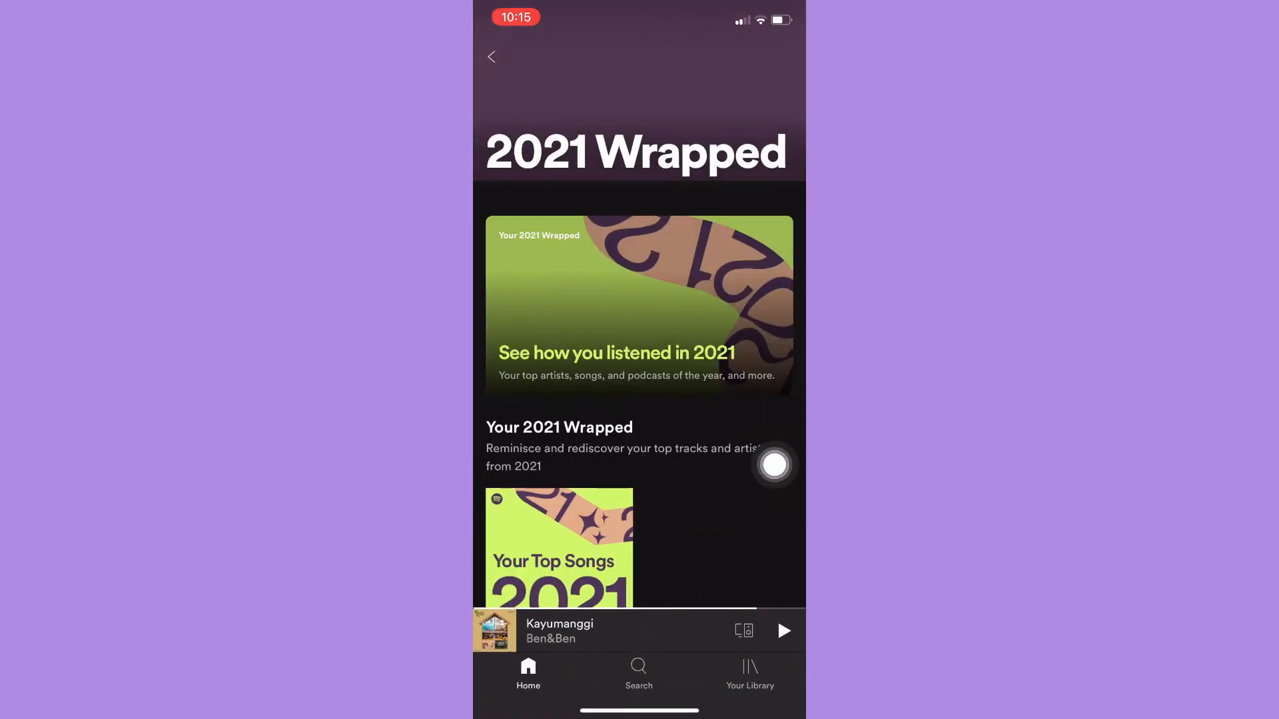
mouse_move(562, 415)
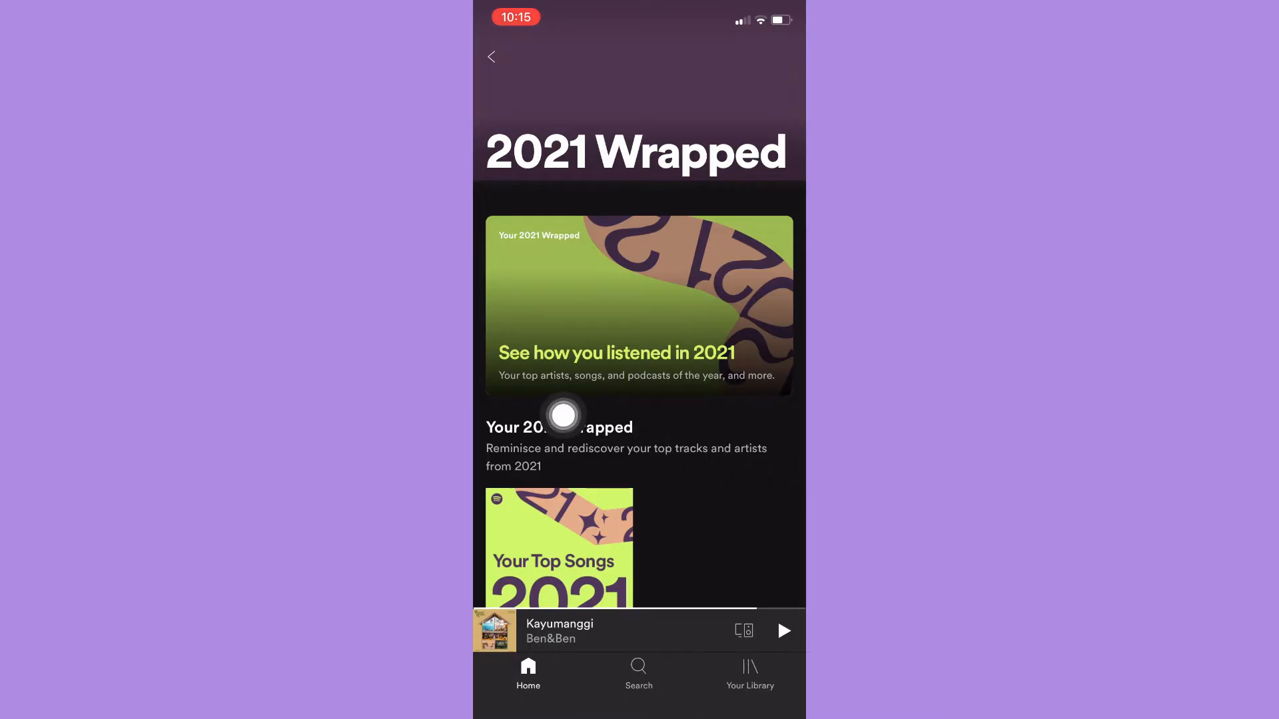
mouse_move(788, 455)
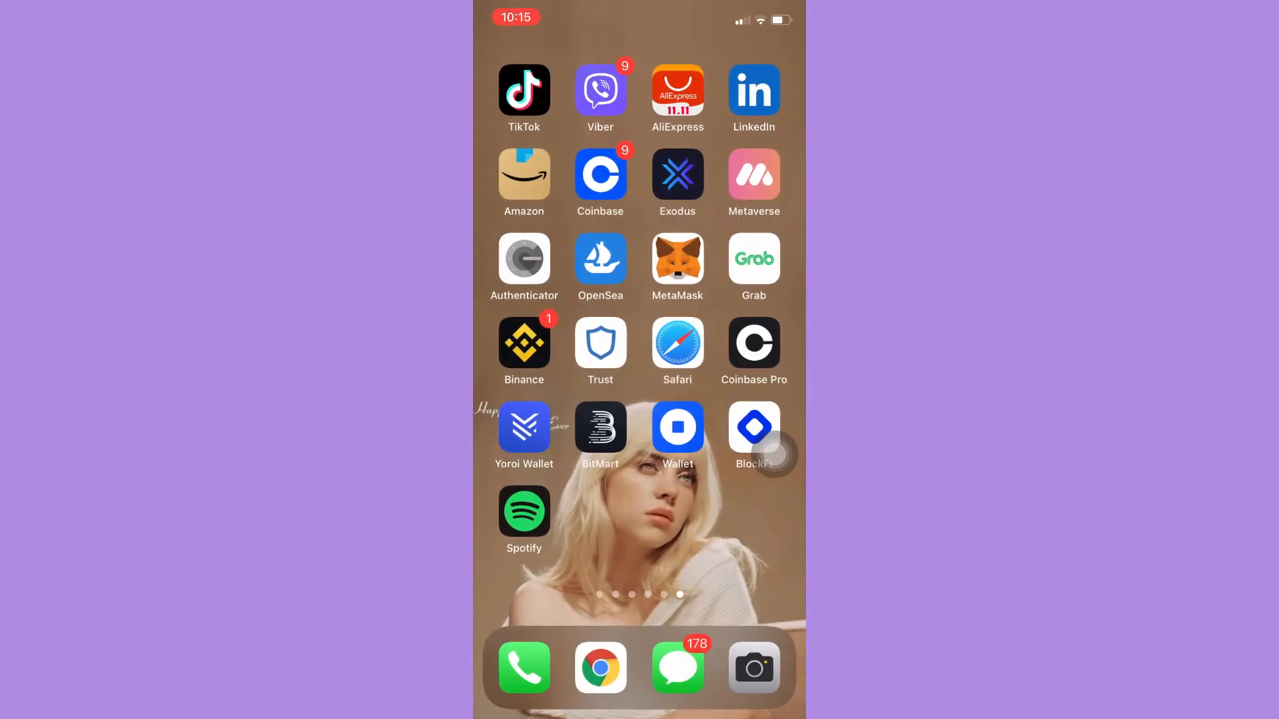
- Launch the App Store from the home screen to reach Spotify's listing showing UPDATE
scroll("left", 3)
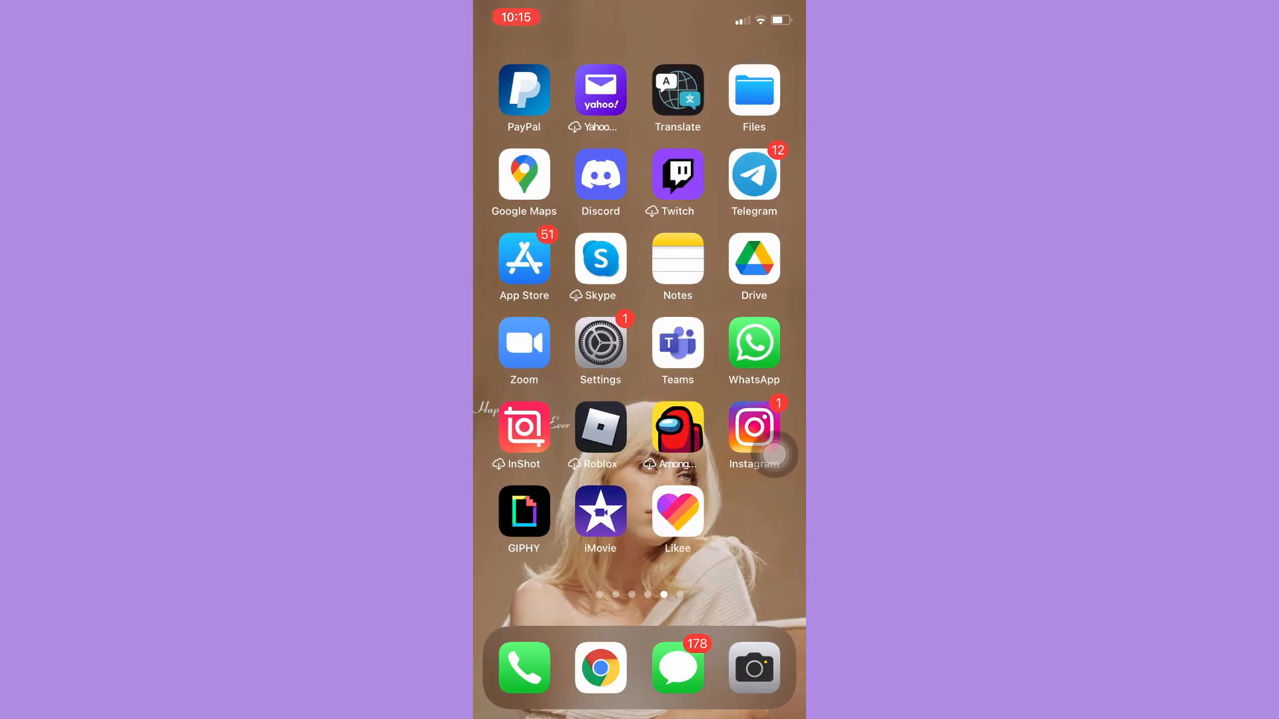
left_click(524, 266)
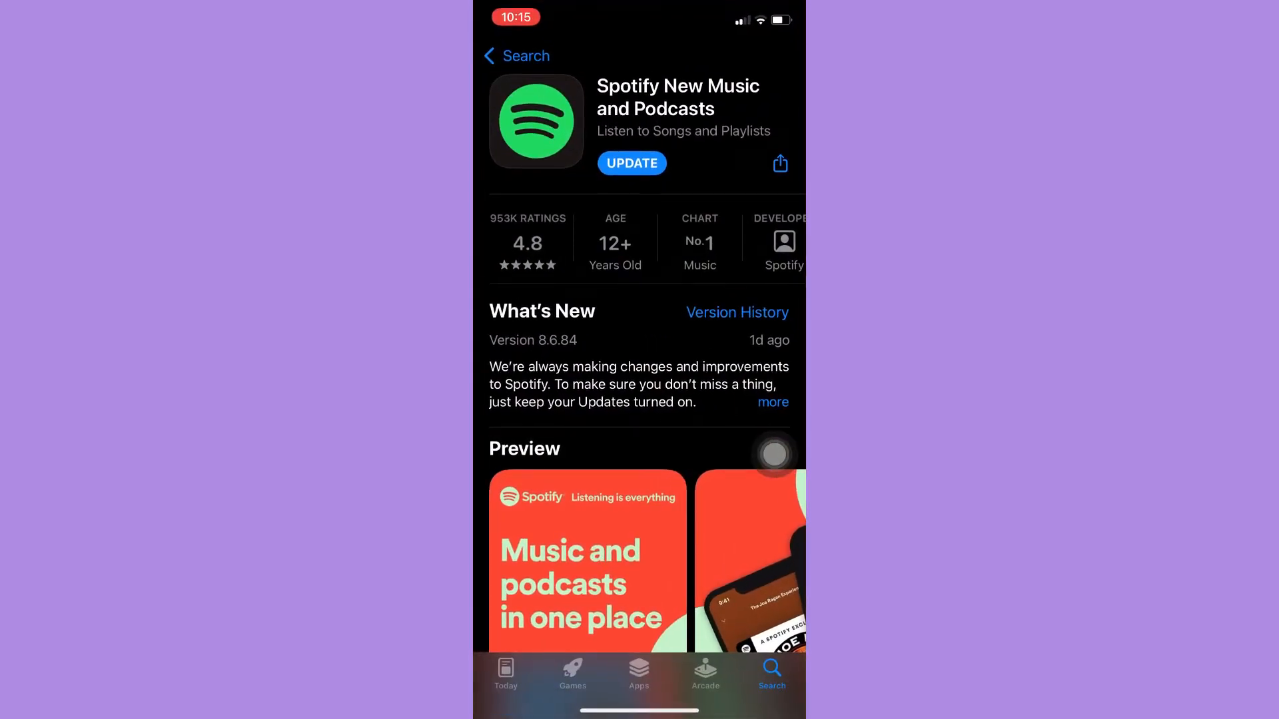
mouse_move(639, 213)
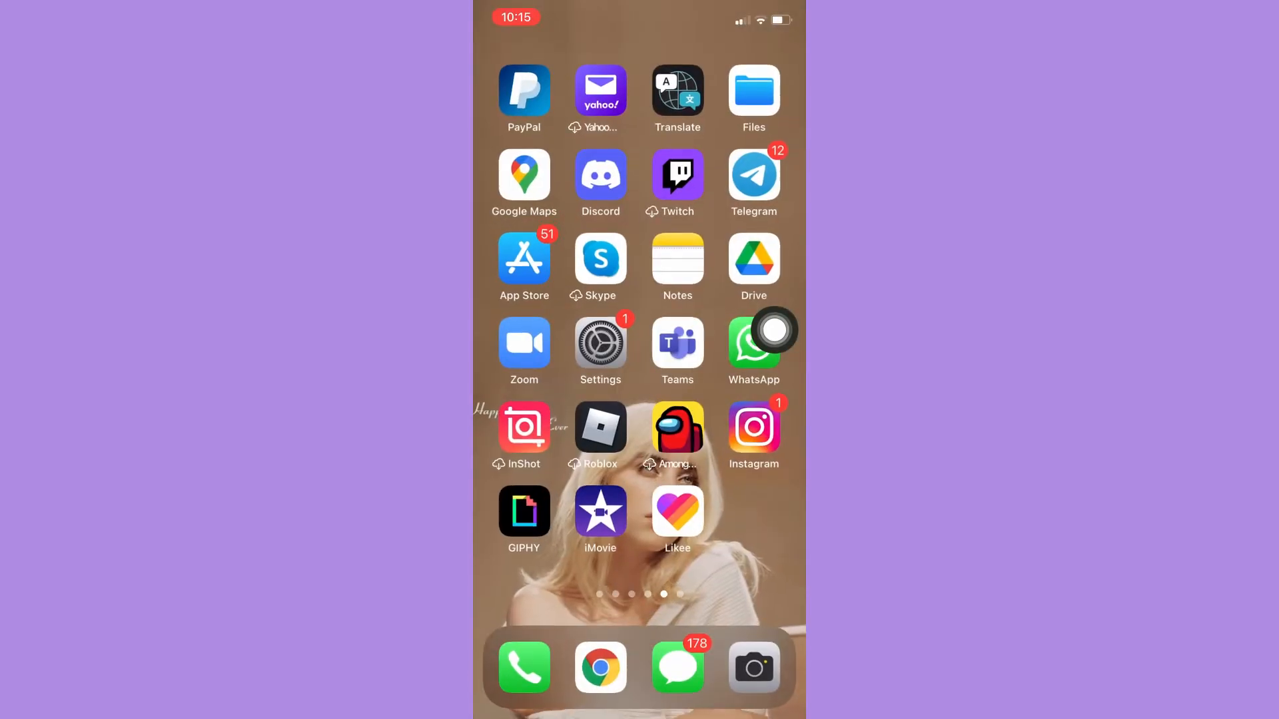
- Swipe across home screen pages until the one holding the Spotify icon is showing
scroll("left", 3)
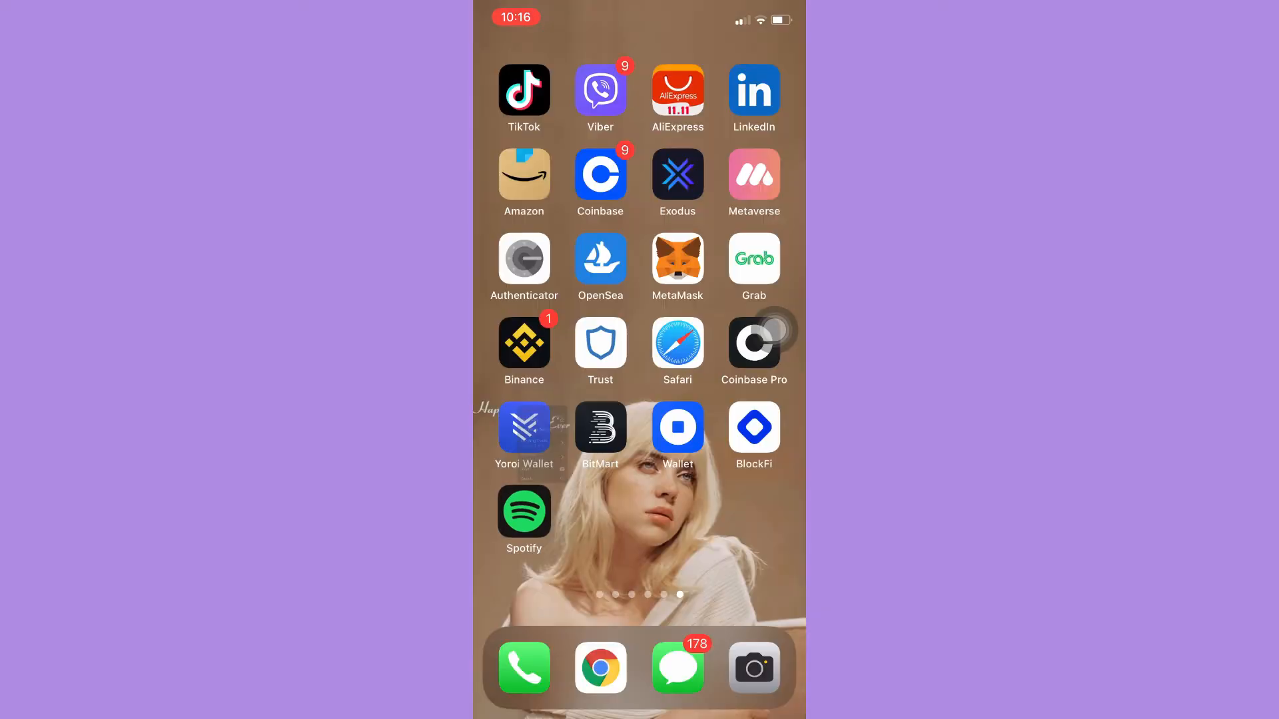
scroll("left", 3)
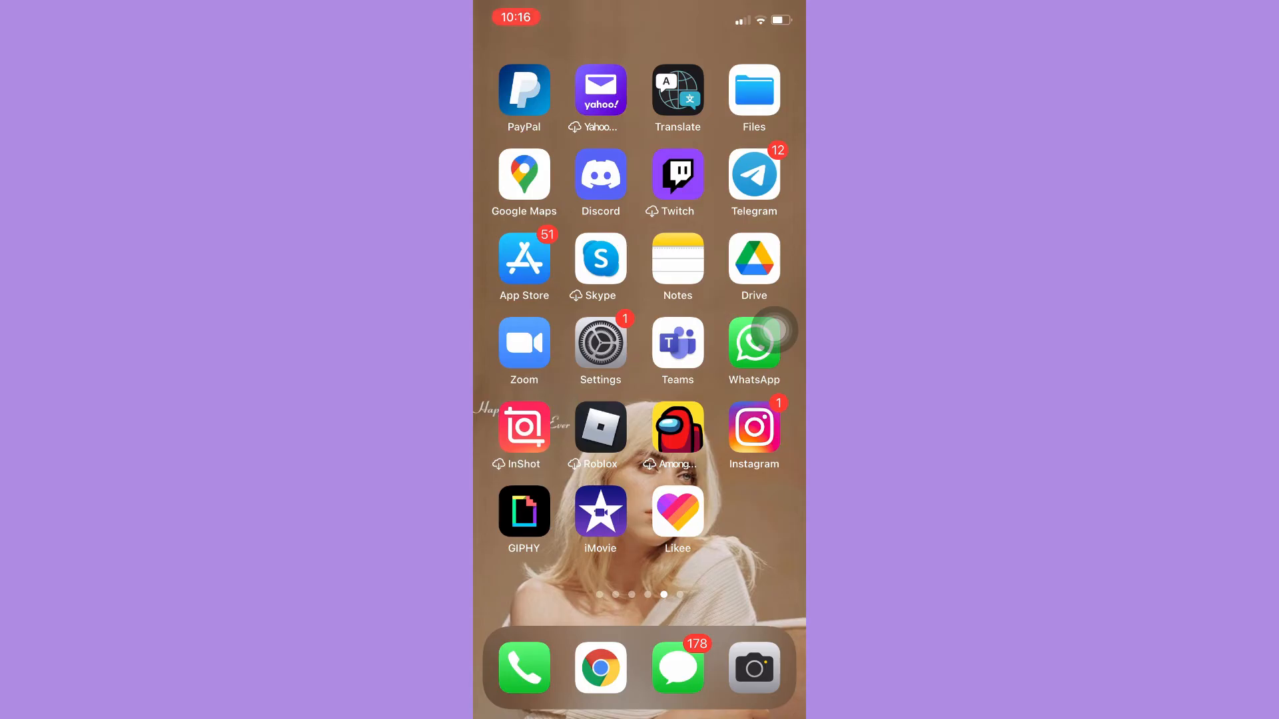
scroll("left", 3)
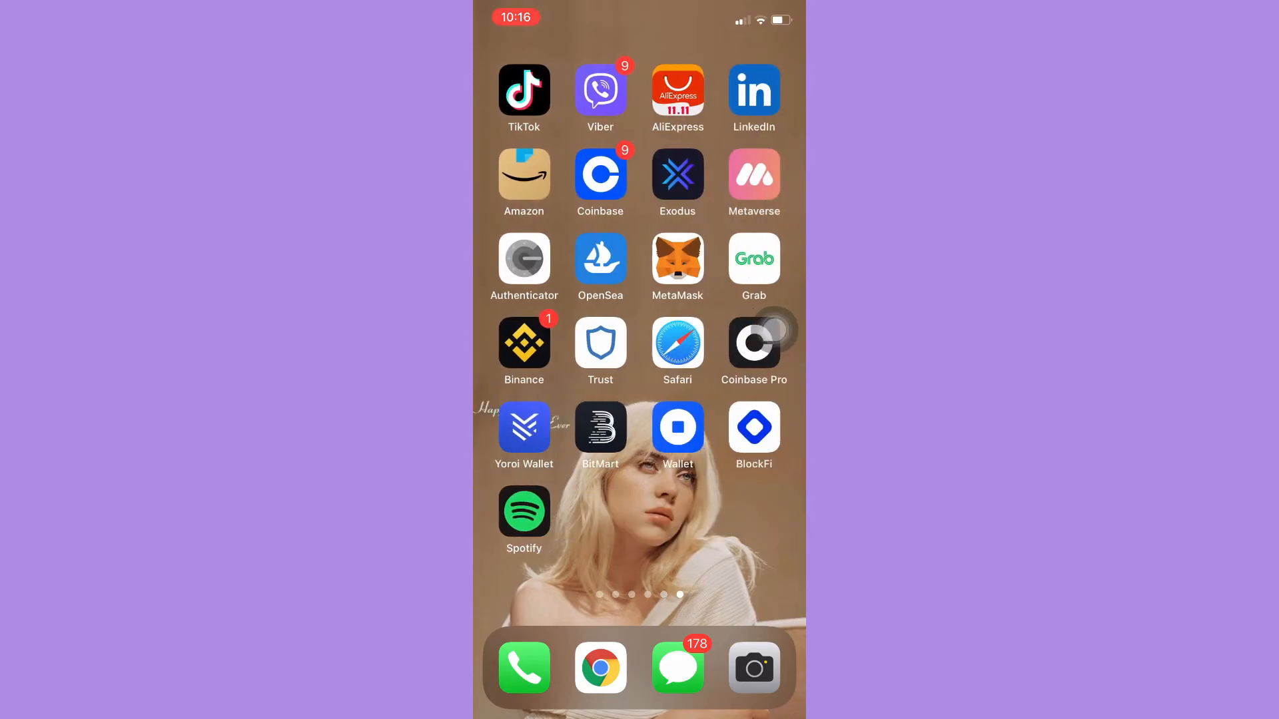